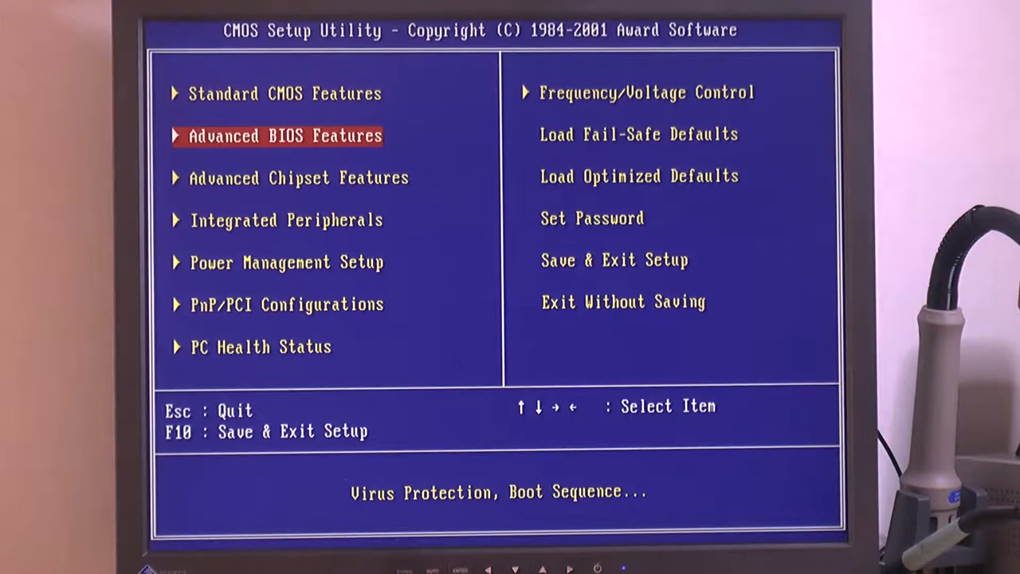
Step: Open Standard CMOS Features and view the CF card details on IDE Primary Master
key("Return")
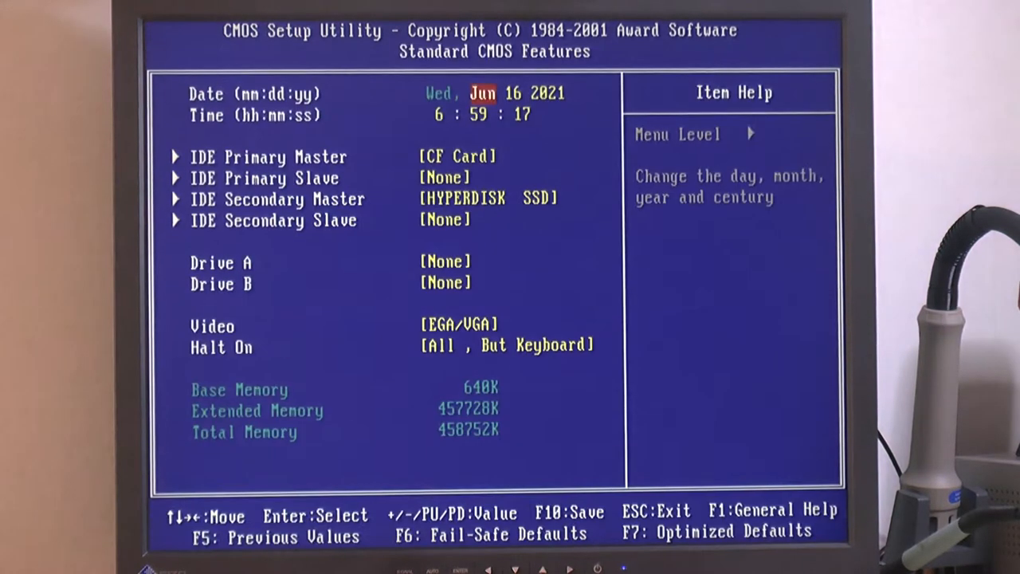
key("down")
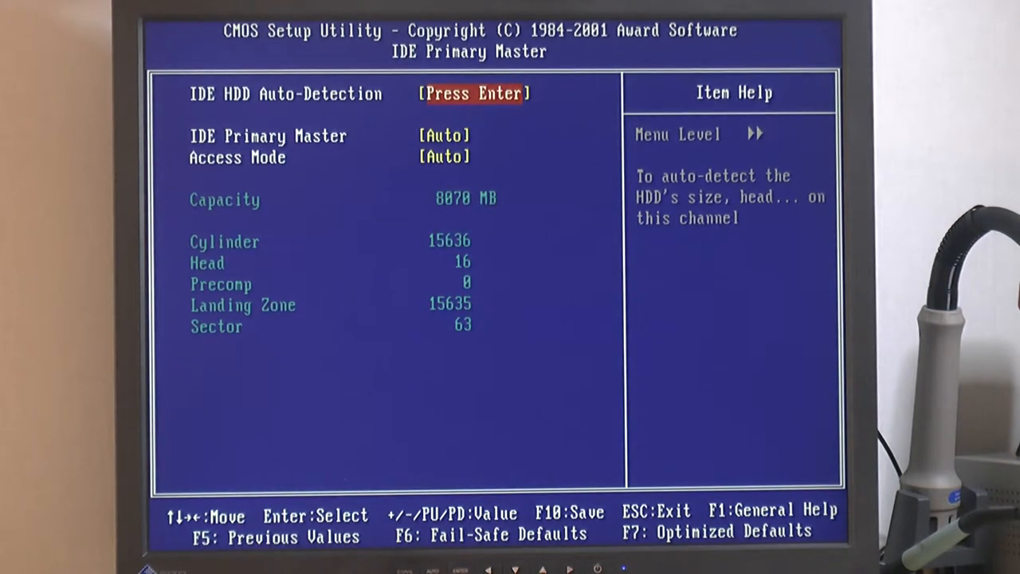
key("Escape")
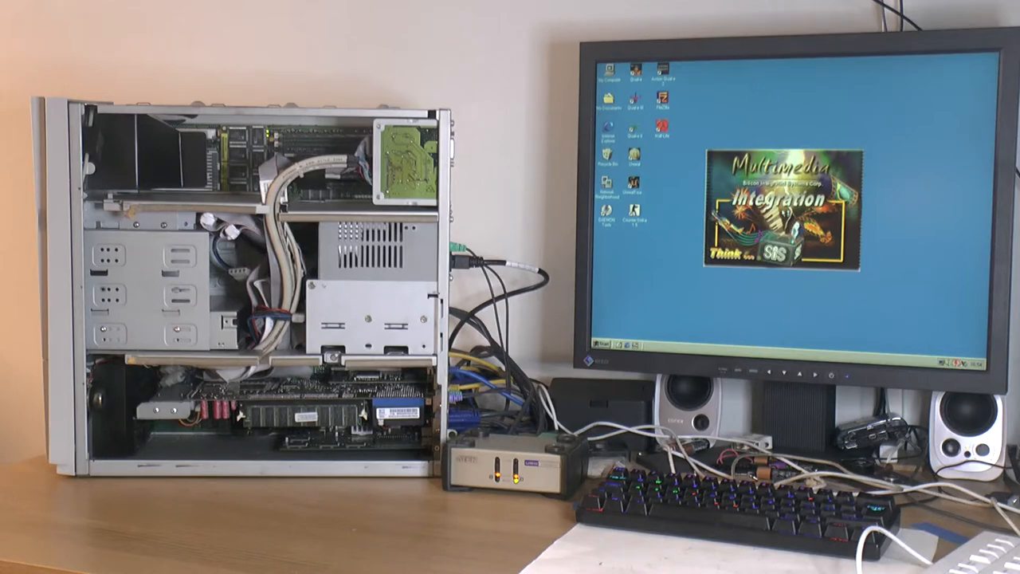
Step: Launch TightVNC Viewer from the Start menu and connect to the 'alpha' server
left_click(606, 346)
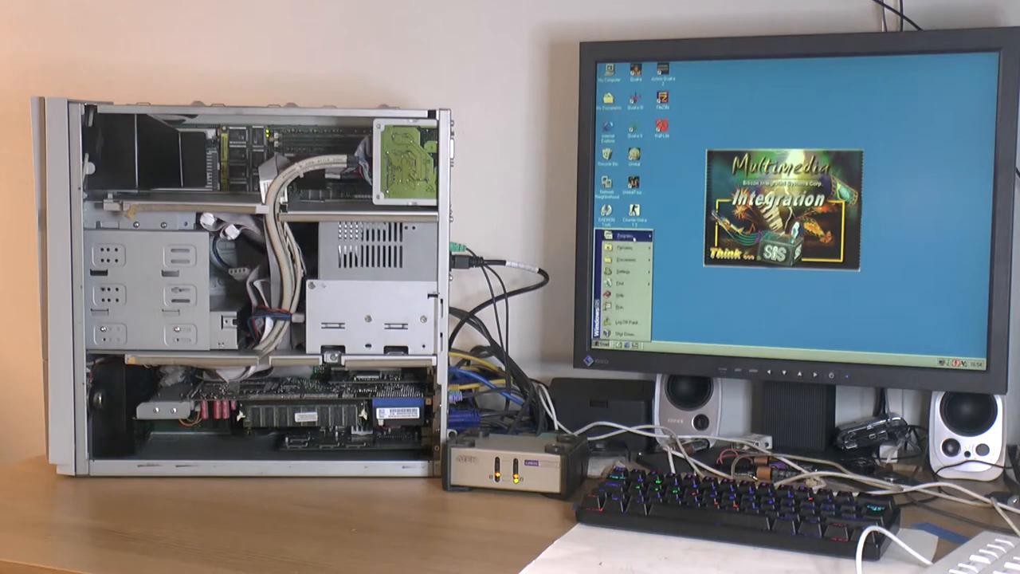
left_click(630, 236)
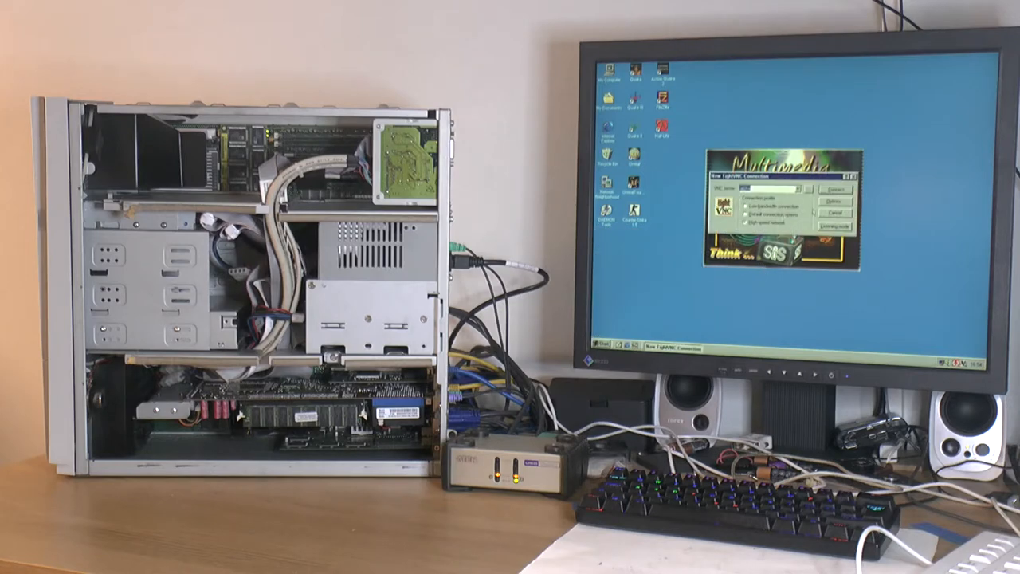
left_click(832, 189)
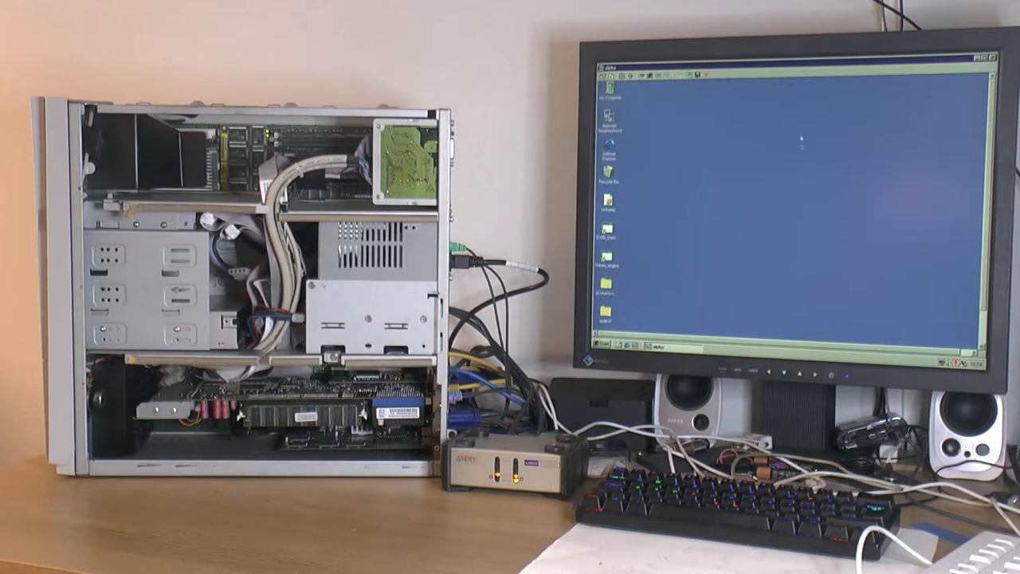
Step: Launch the TightVNC viewer icon on the alpha desktop to connect back to the Windows 98 PC
double_click(609, 90)
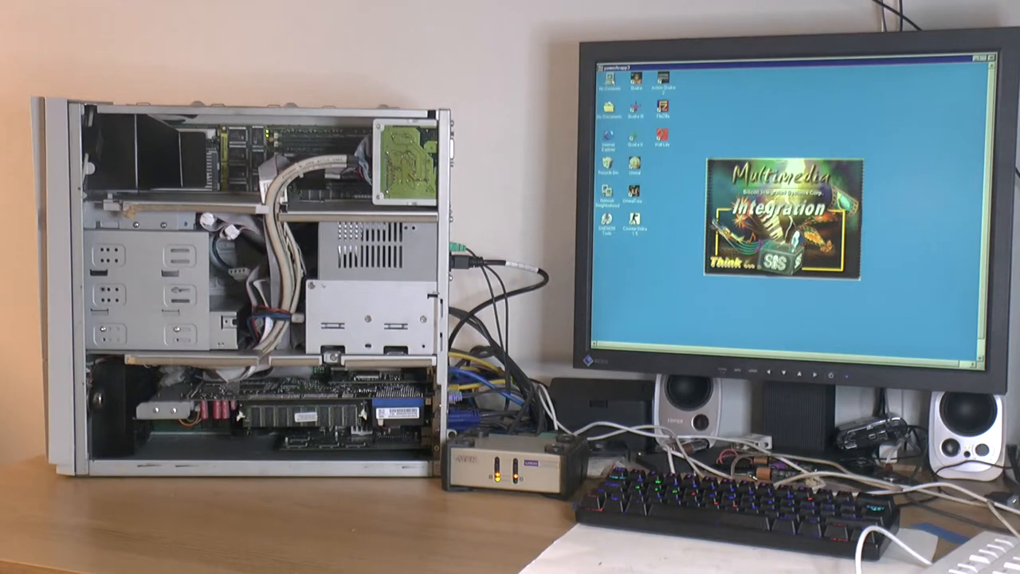
Step: Close the nested VNC viewer window
double_click(607, 77)
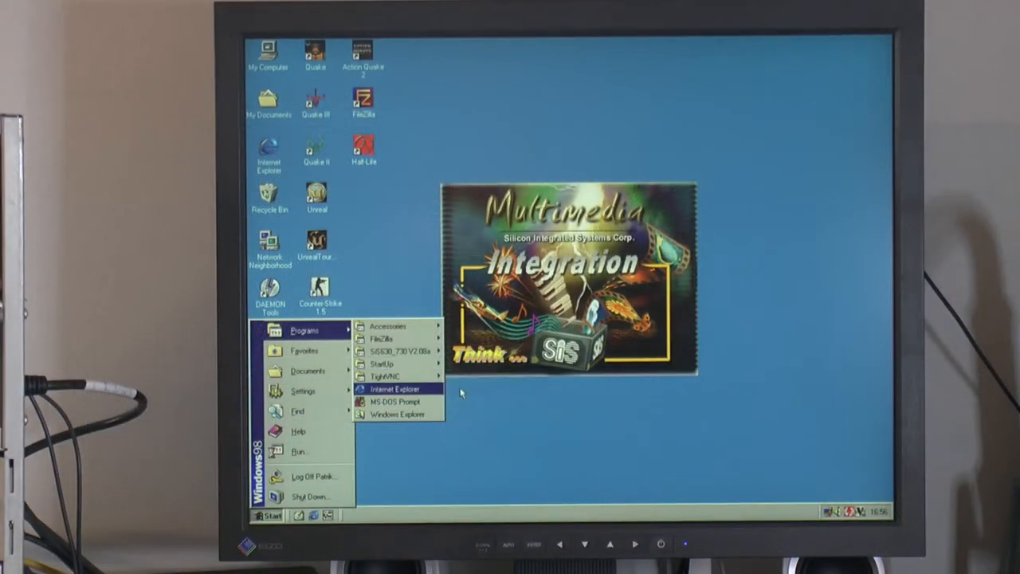
Step: Connect to alpha with the VNC password and launch the EV56_Demo_AXP OpenGL demo
left_click(386, 375)
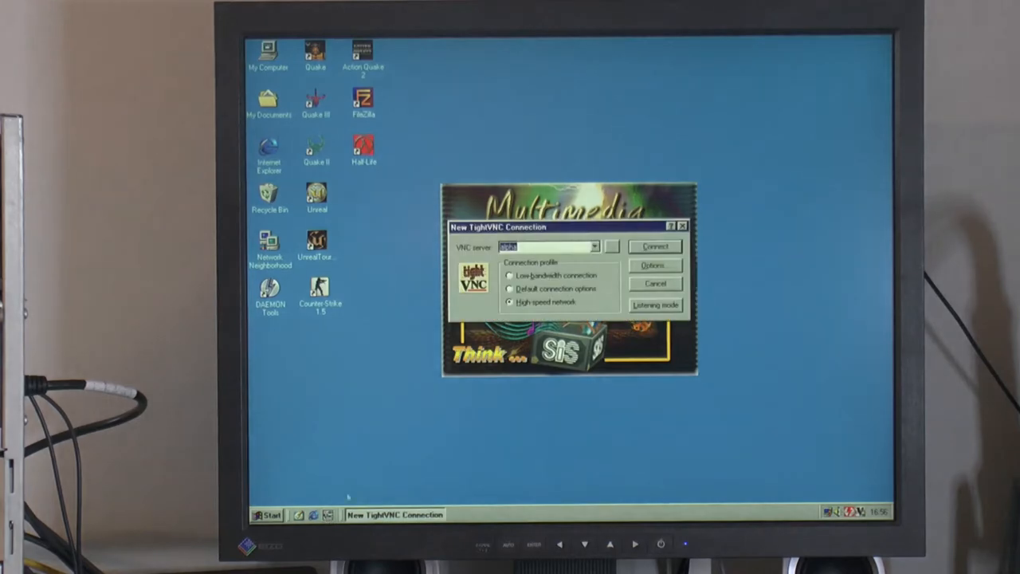
left_click(654, 245)
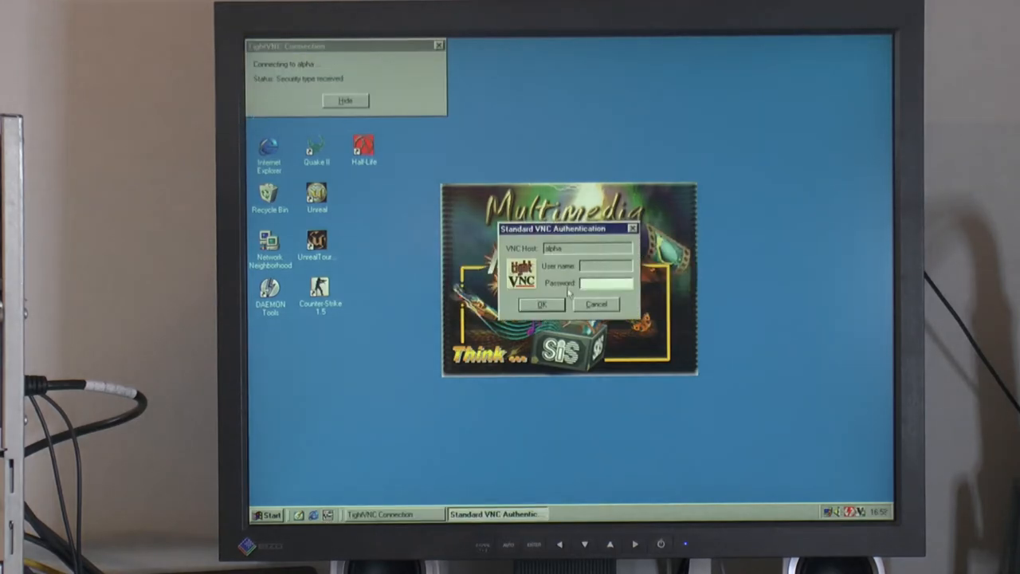
type("password")
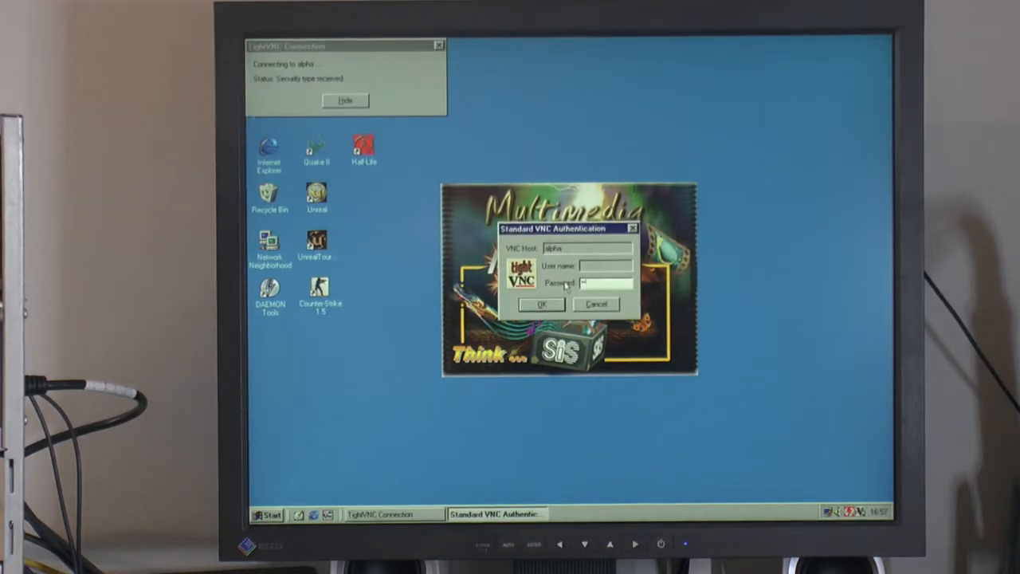
left_click(541, 305)
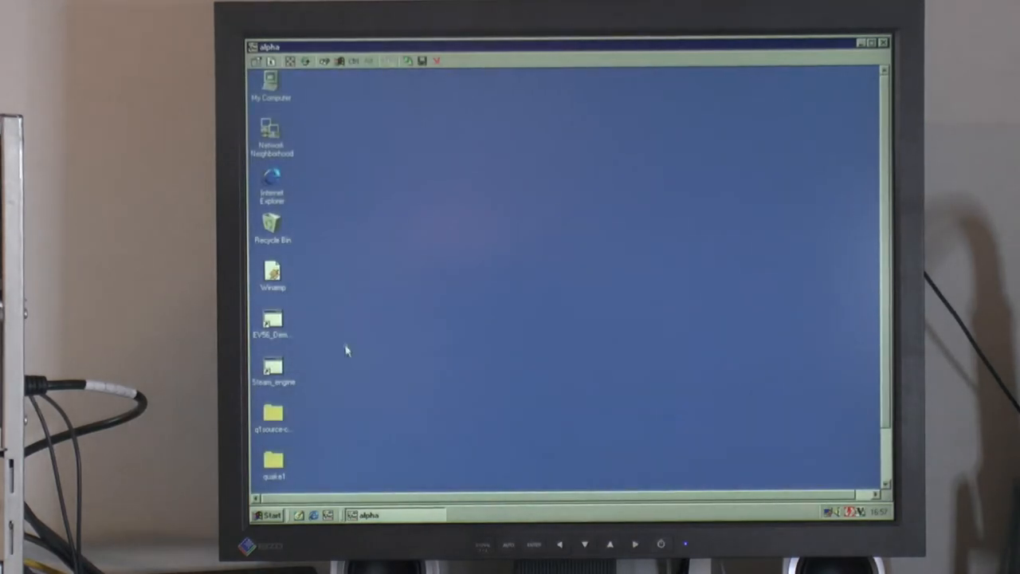
left_click(272, 323)
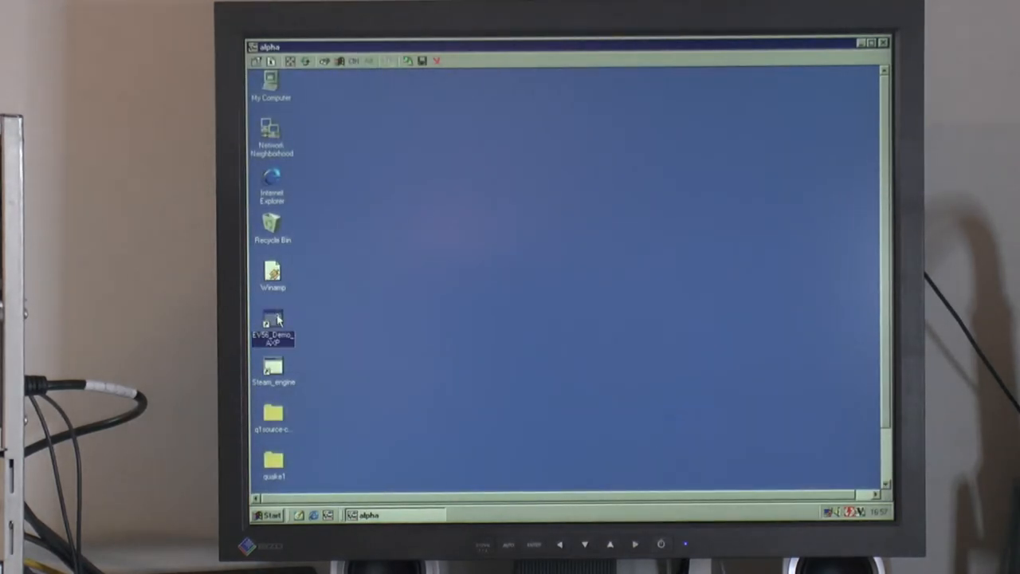
double_click(273, 327)
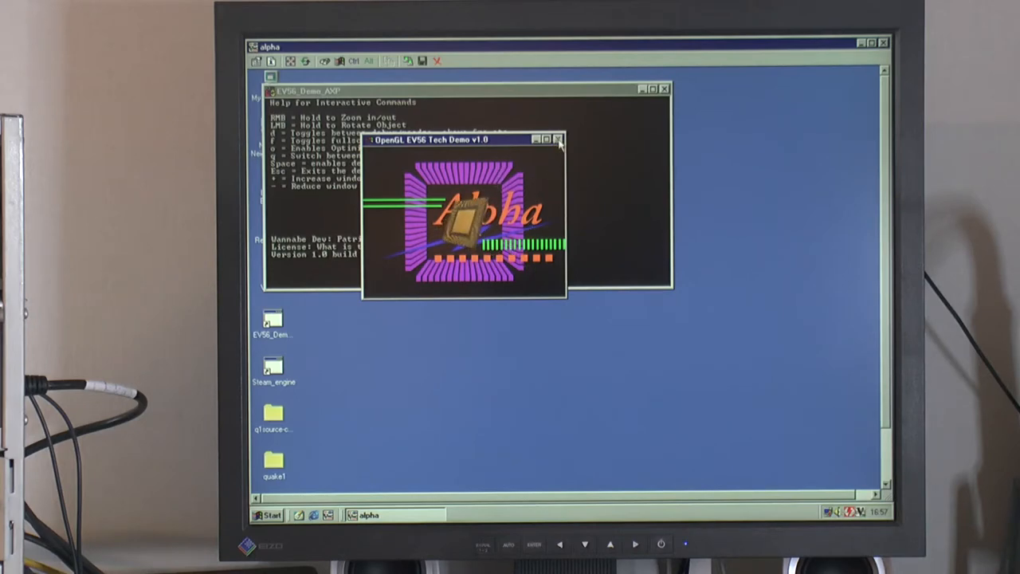
Step: Close the OpenGL EV56 Tech Demo window after watching it run
left_click(558, 139)
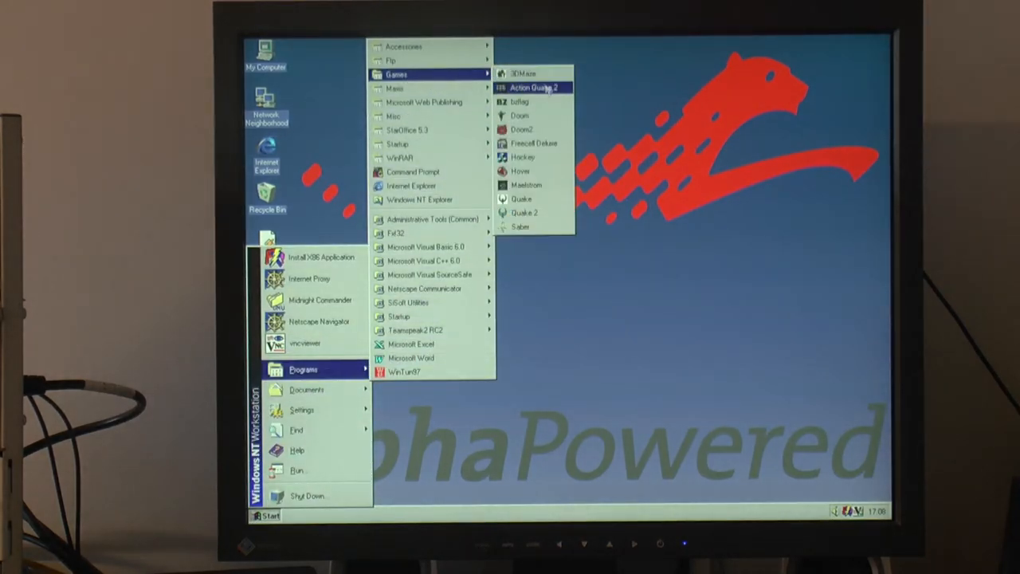
mouse_move(522, 199)
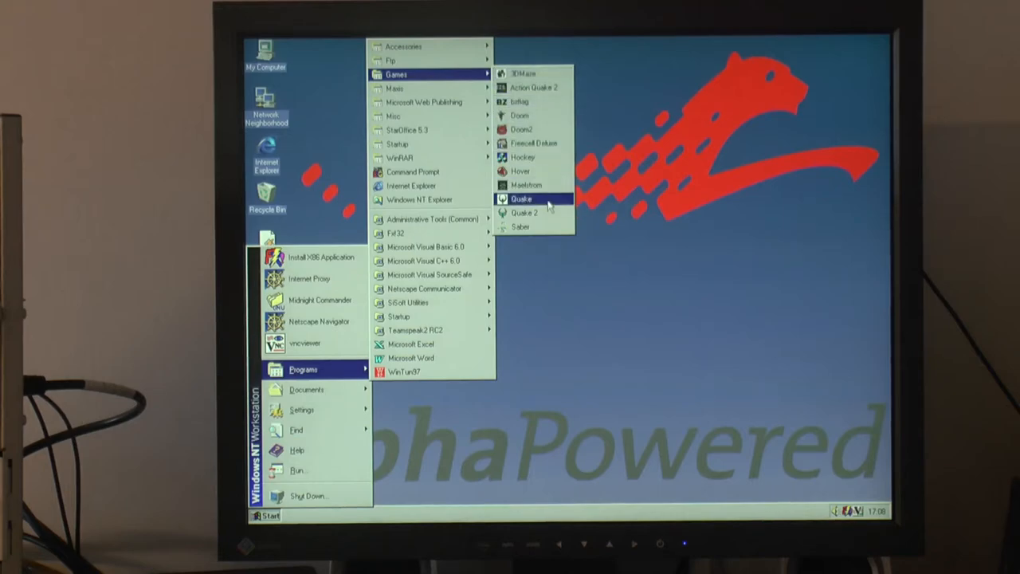
Step: Launch Quake 2 from the games list, play, then quit with Esc and Y
left_click(522, 198)
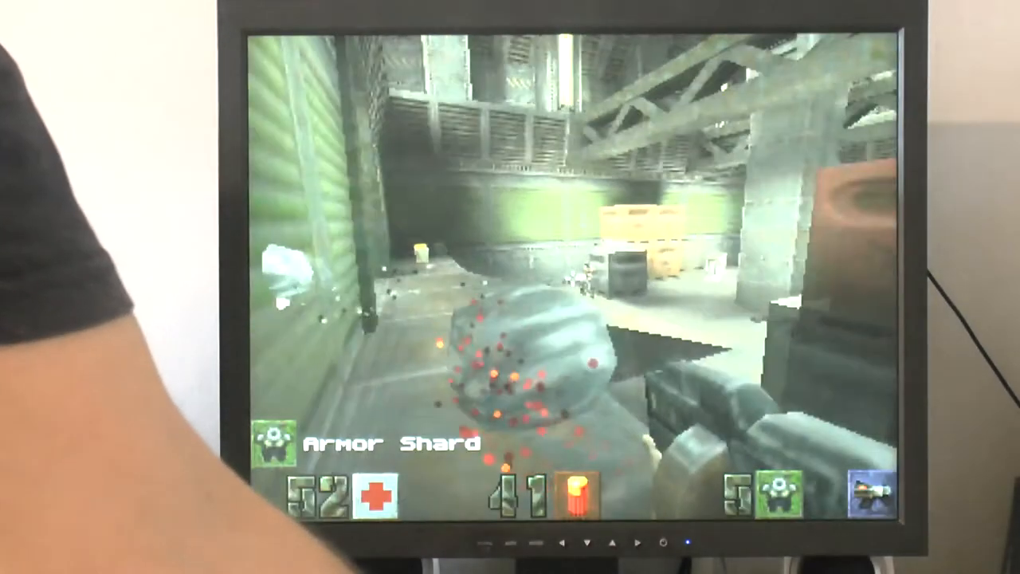
key("Escape")
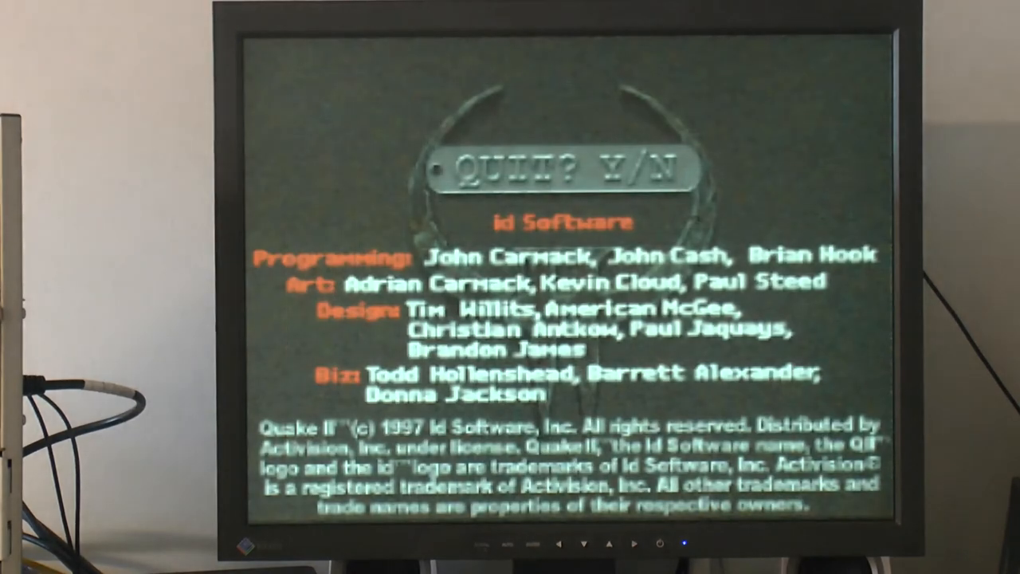
key("y")
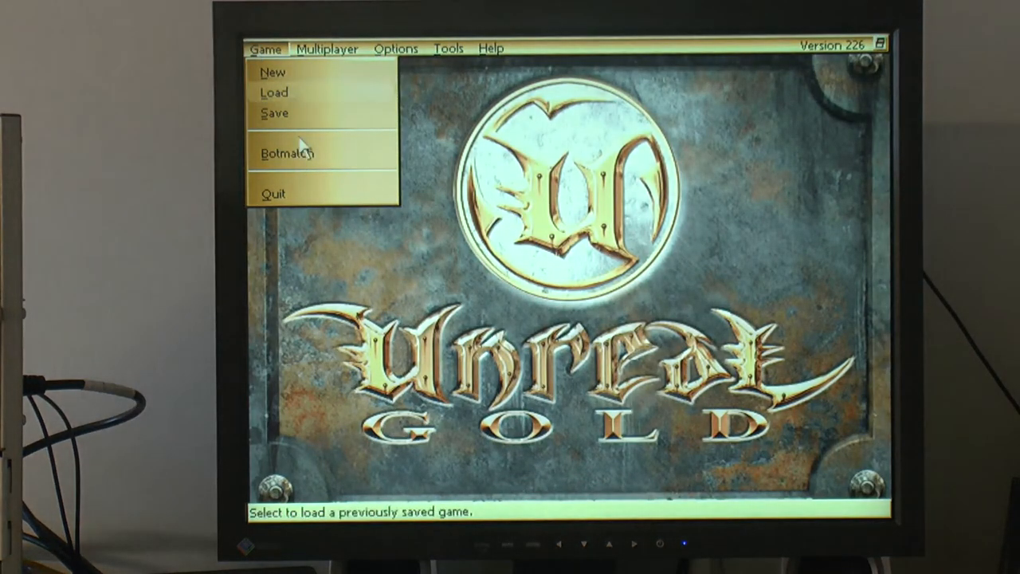
Step: Choose Game > Quit in Unreal Gold and confirm Yes
left_click(273, 193)
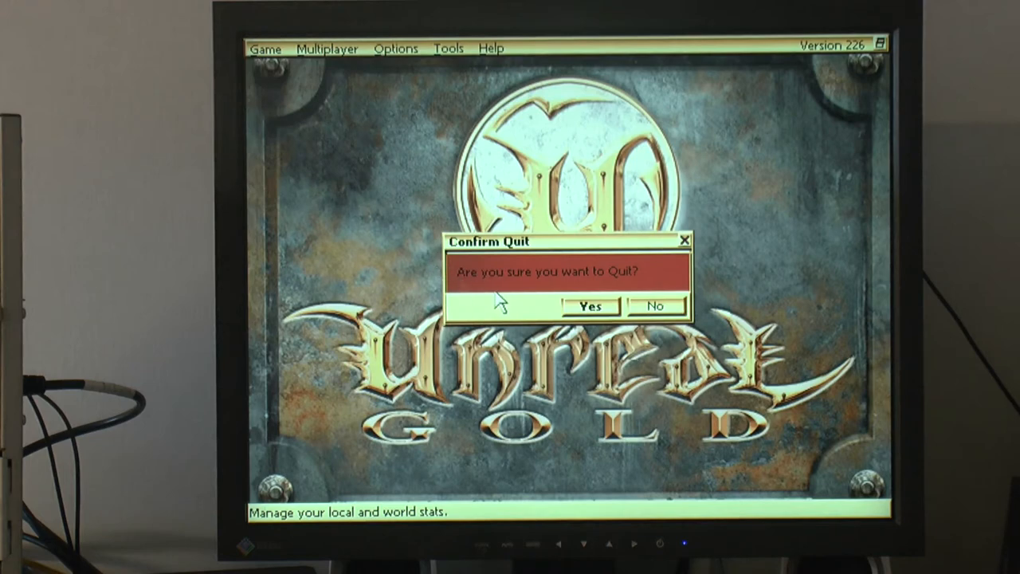
left_click(588, 306)
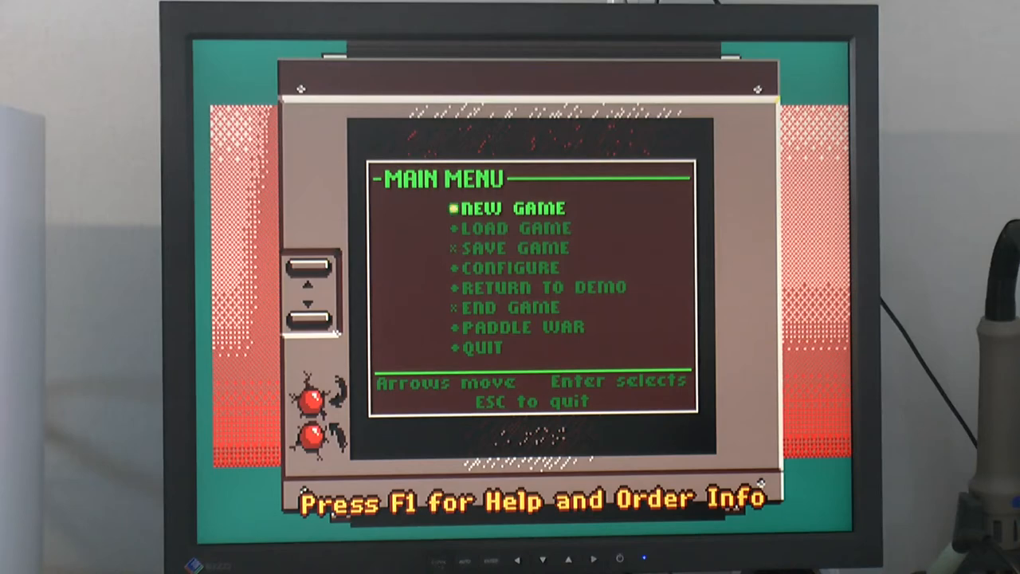
Step: Start a new Commander Keen 4 game and walk Keen up toward the fenced village
key("Return")
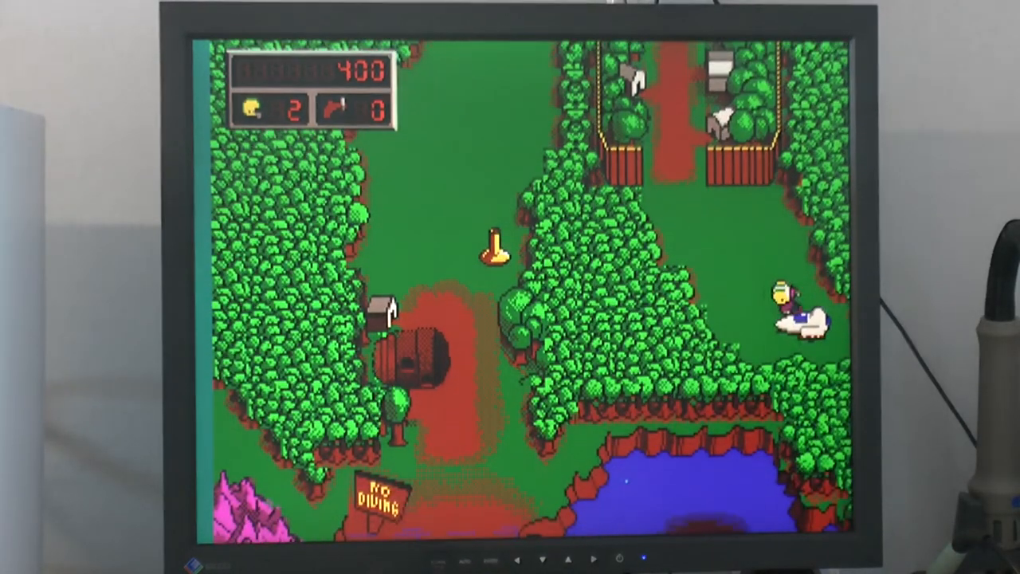
key("Up")
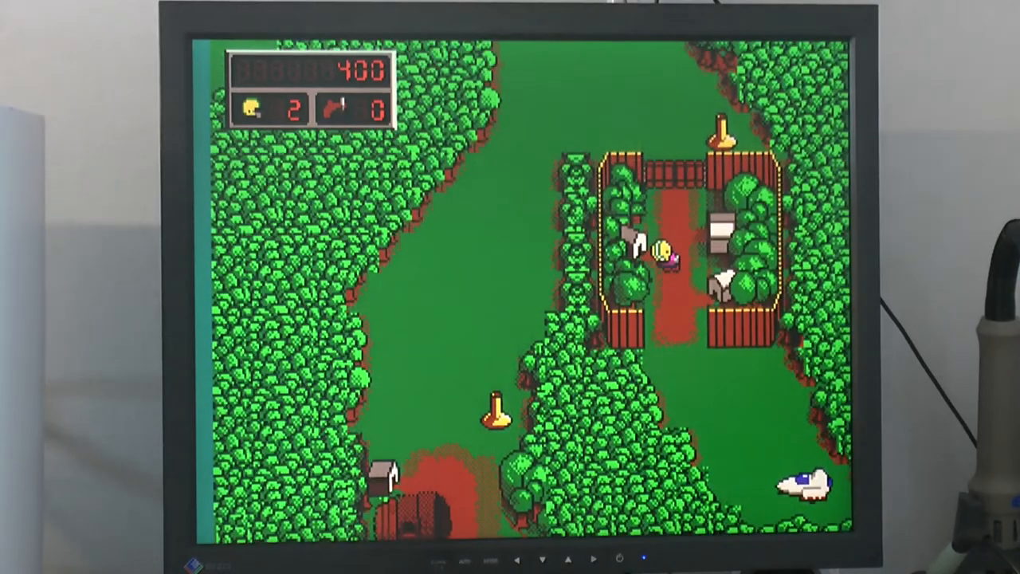
key("Escape")
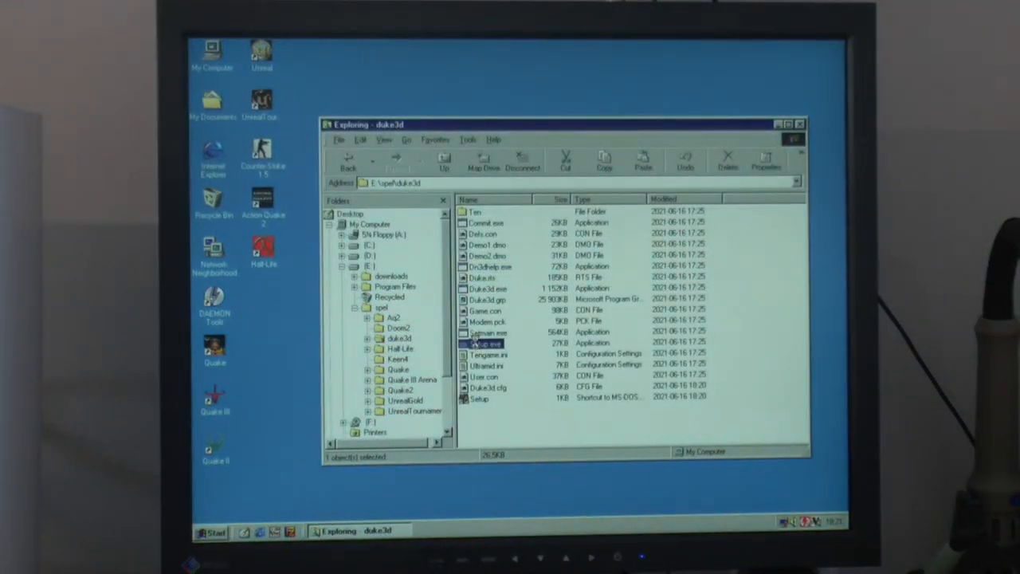
Step: Run the Duke Nukem 3D executable from the duke3d folder
double_click(478, 343)
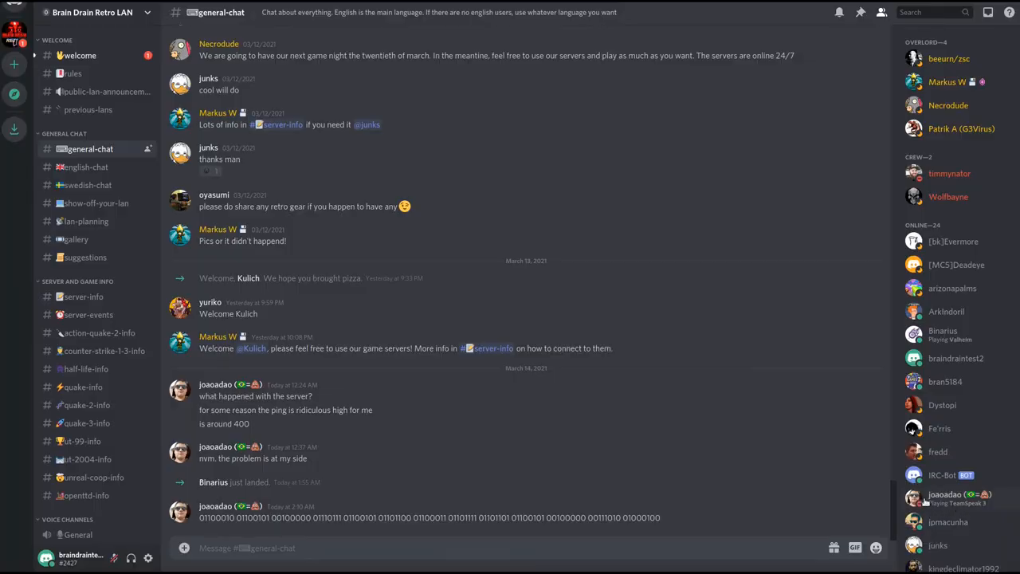
mouse_move(110, 83)
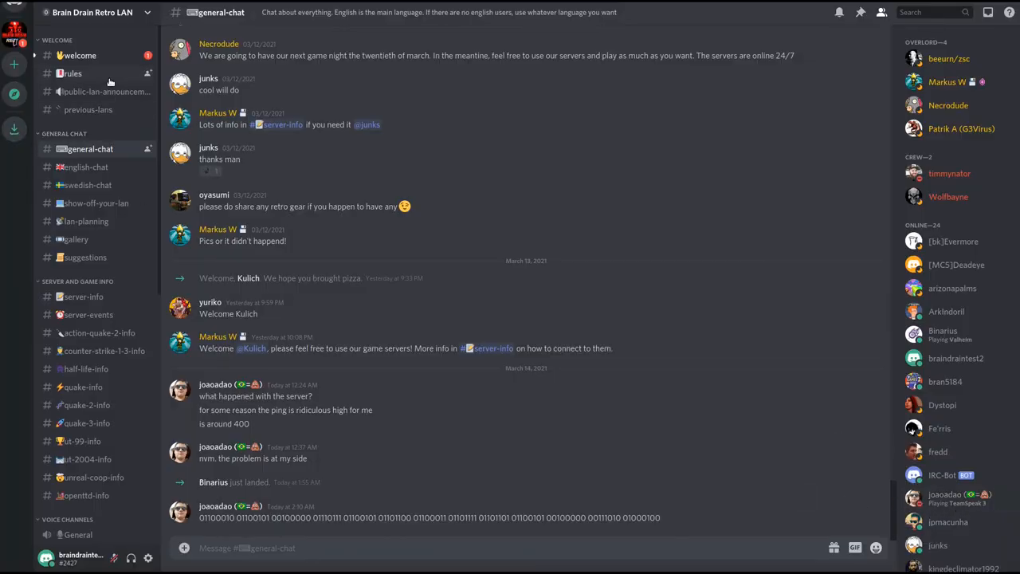
scroll("down", 3)
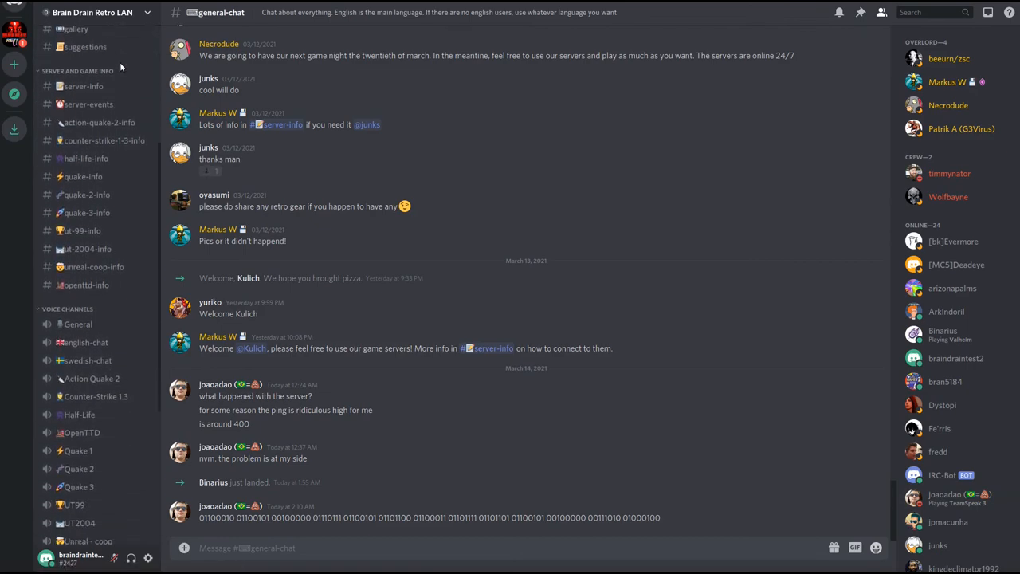
scroll("down", 3)
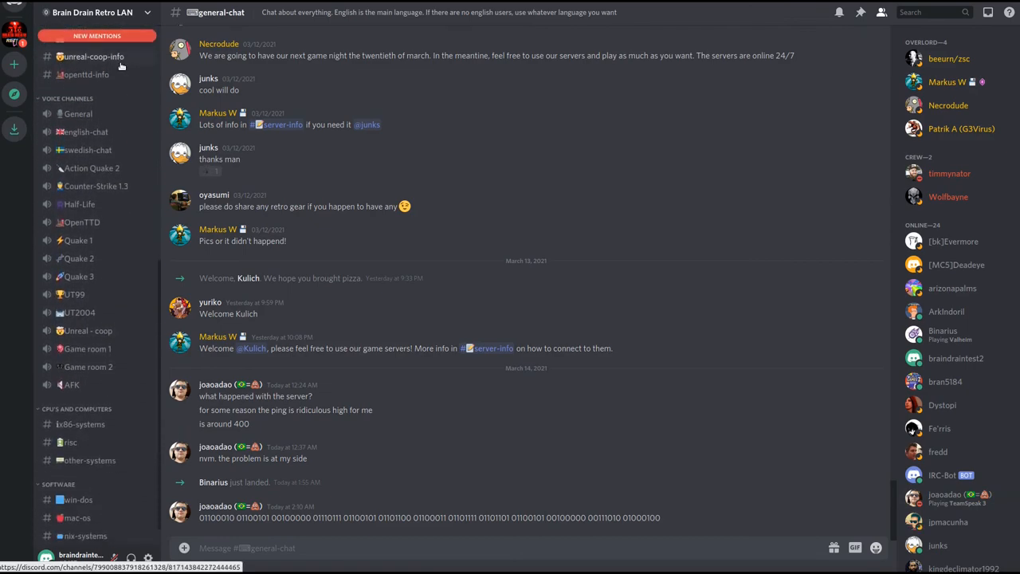
scroll("down", 3)
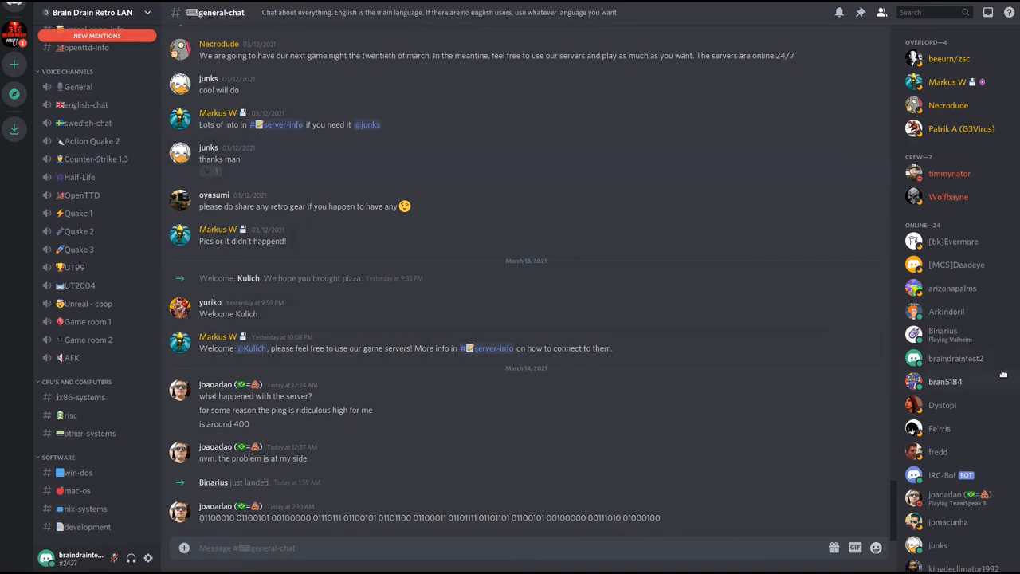
scroll("down", 3)
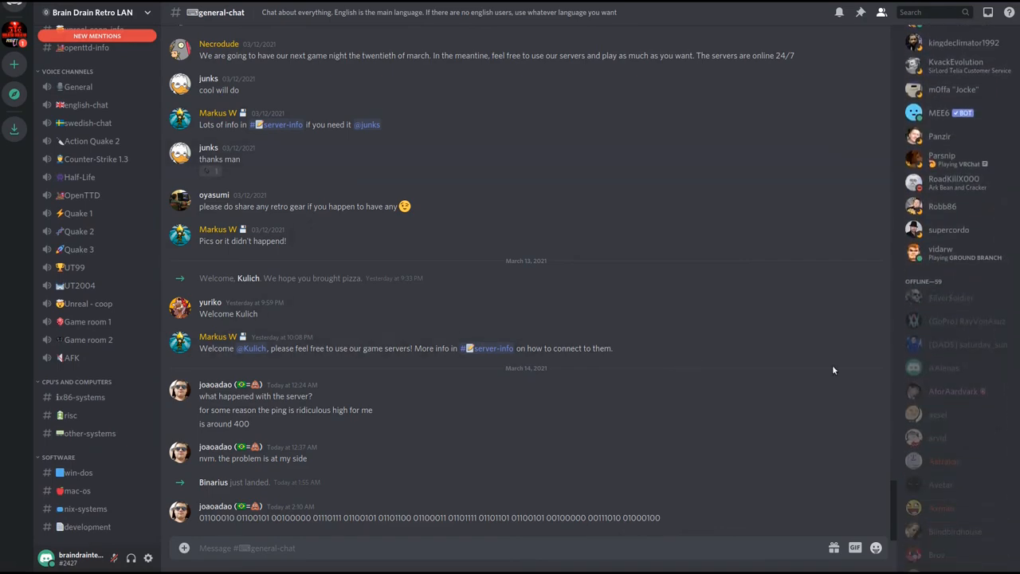
mouse_move(688, 446)
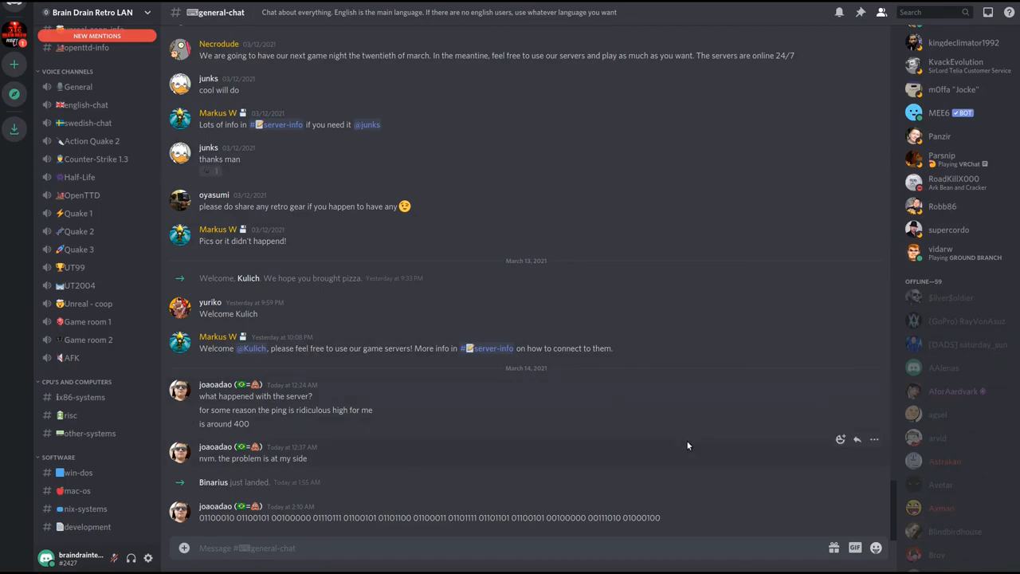